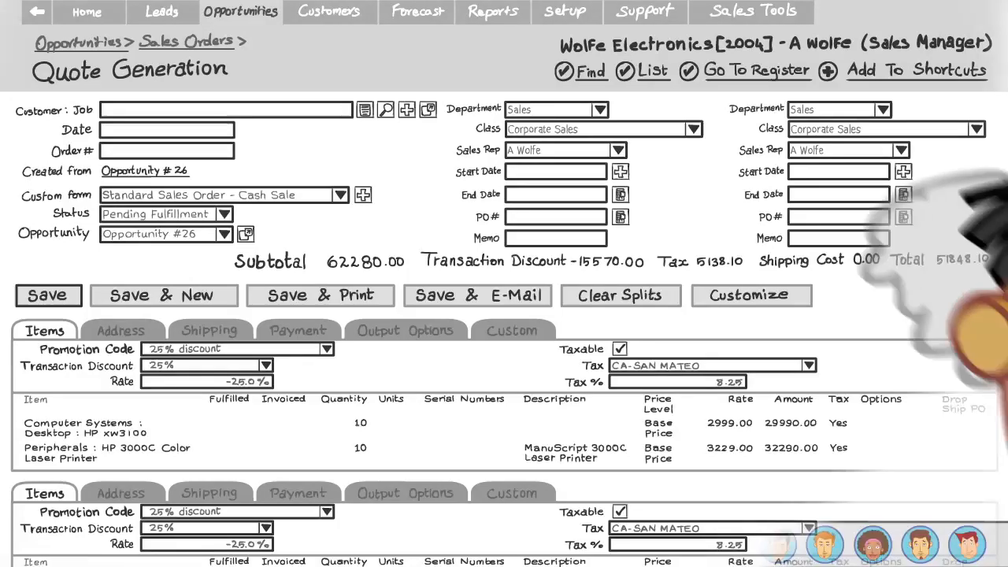
- Add 'The Oriental Cafe' as a new lead and move it from Prospect to Contact
left_click(162, 11)
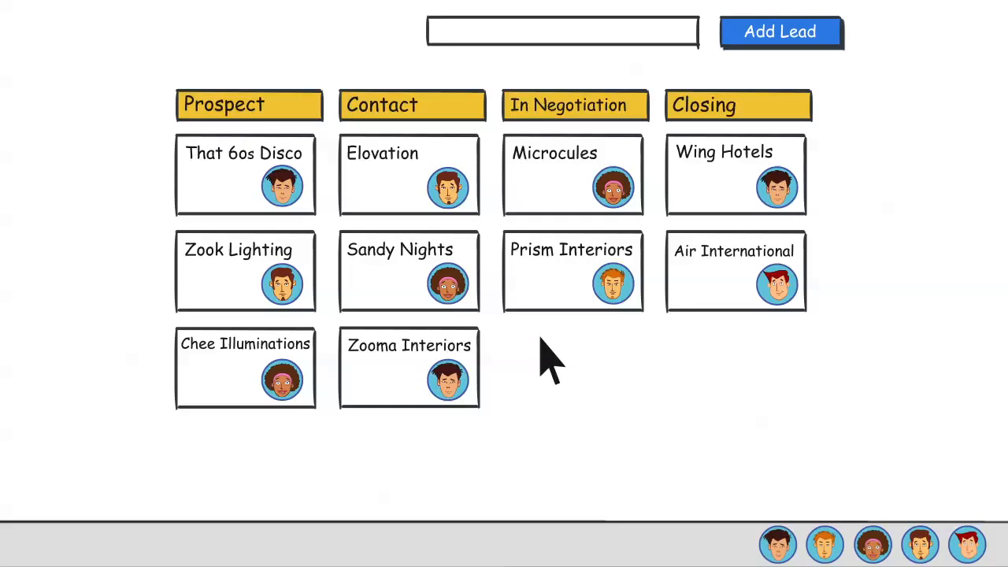
type("T")
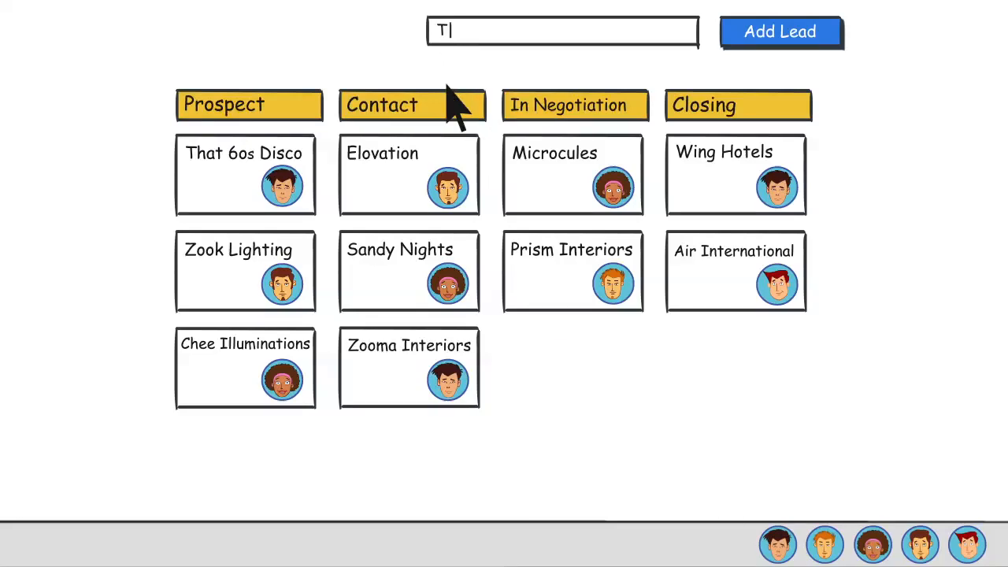
left_click(779, 31)
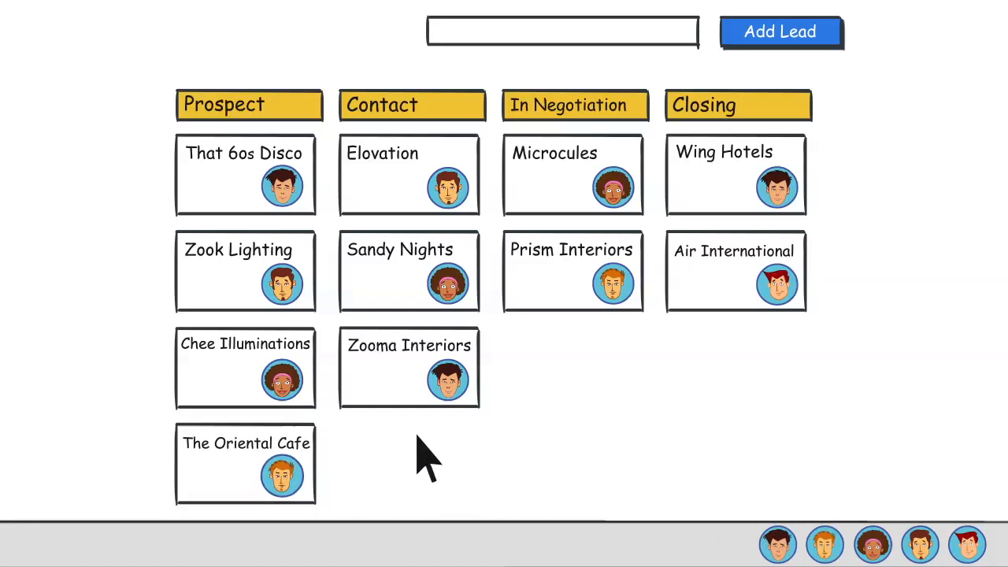
left_click_drag(246, 463, 410, 463)
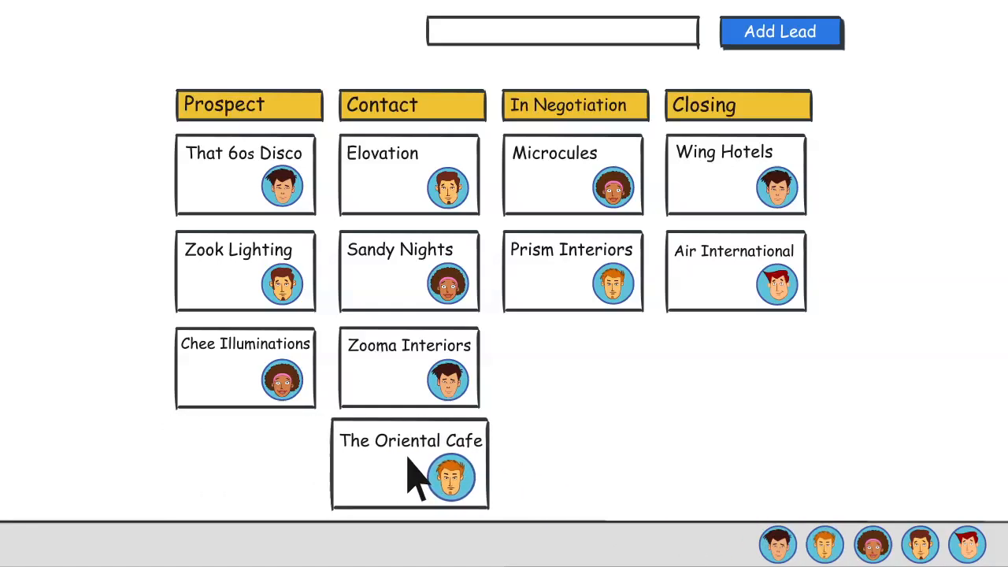